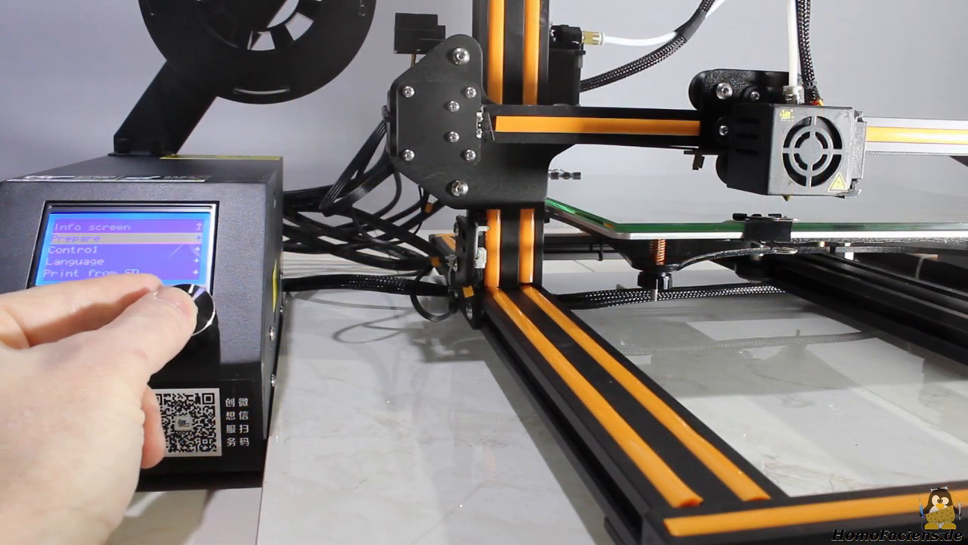
Step: Enter the Prepare submenu from the main menu using the knob
click(193, 306)
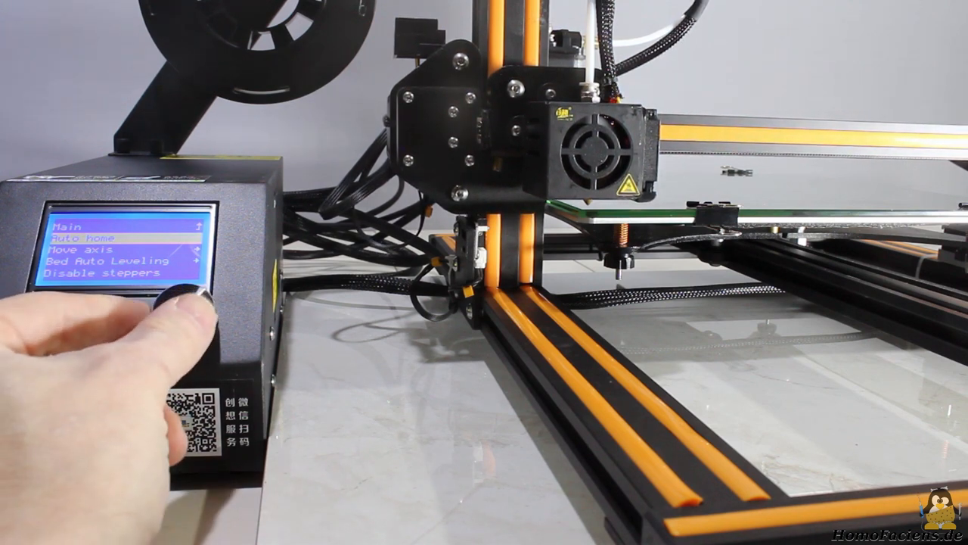
Step: Run Auto home, then start Bed Auto Leveling, returning to the info screen
click(189, 302)
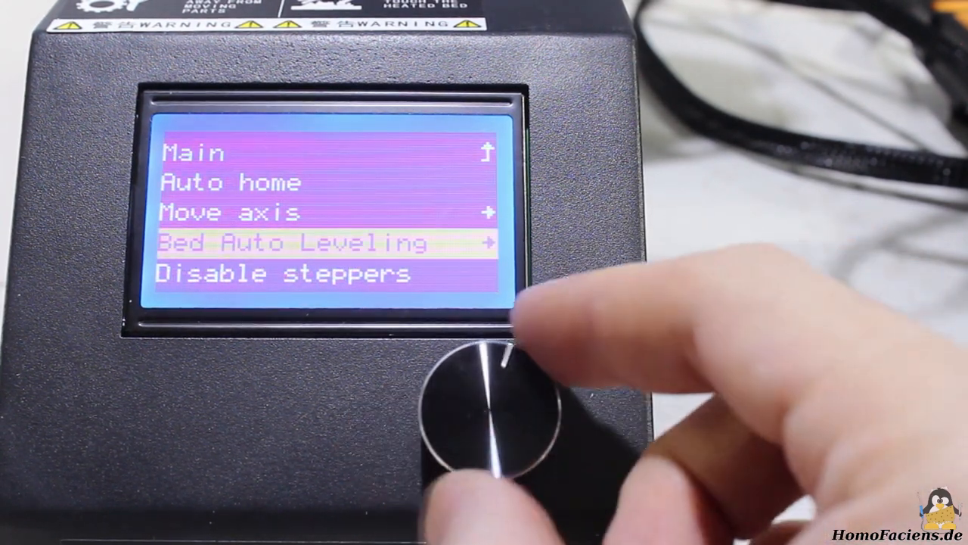
click(491, 408)
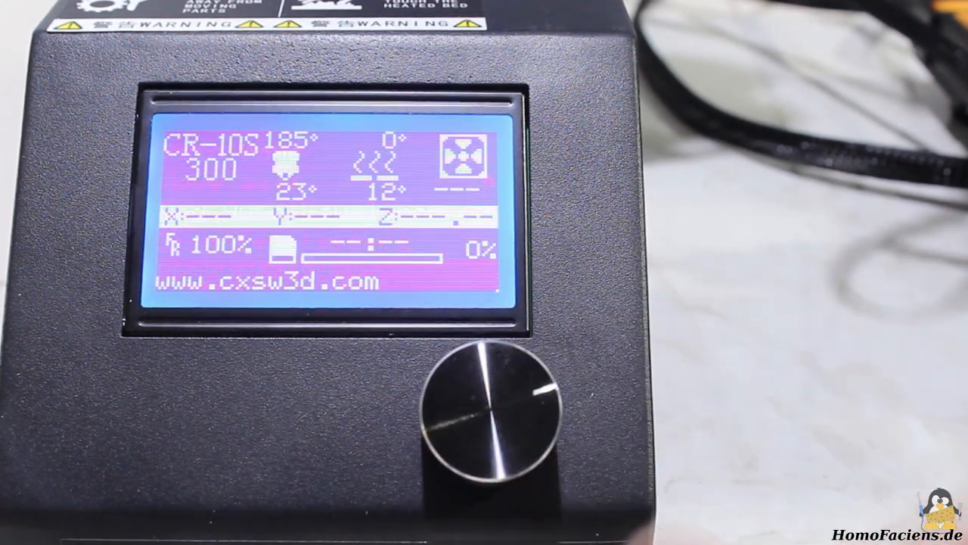